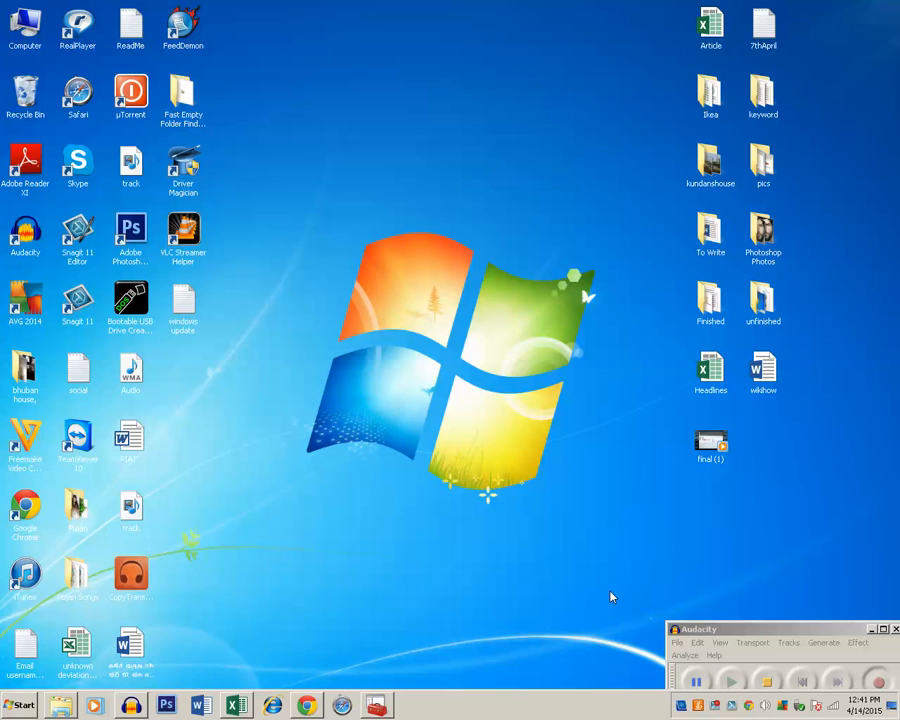
Step: Open the Computer view from the desktop icon to list the drives
{"action": "double_click", "coordinate": [24, 24]}
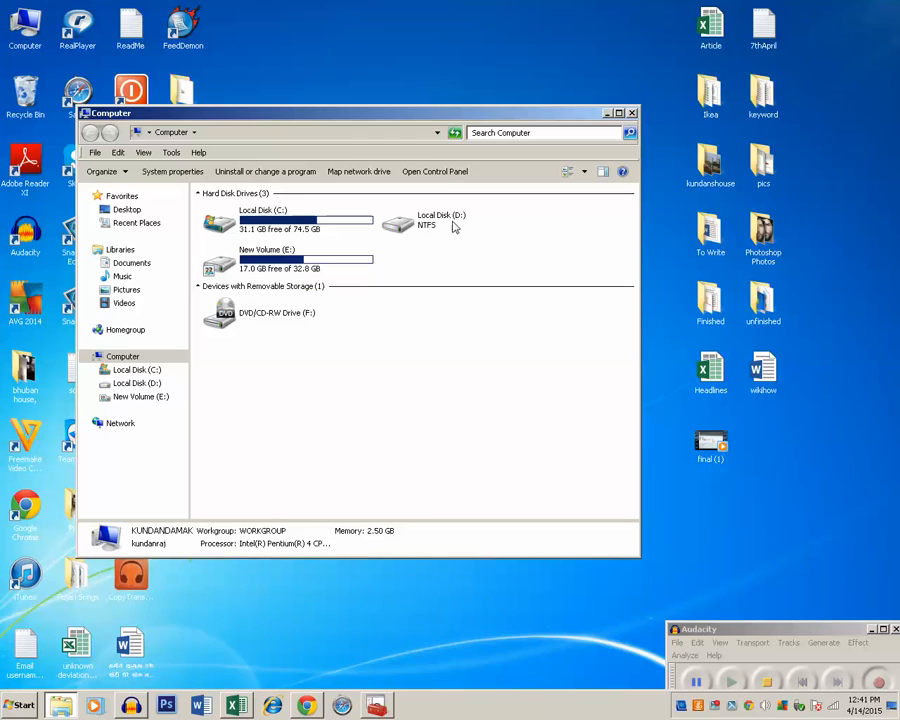
{"action": "mouse_move", "coordinate": [420, 232]}
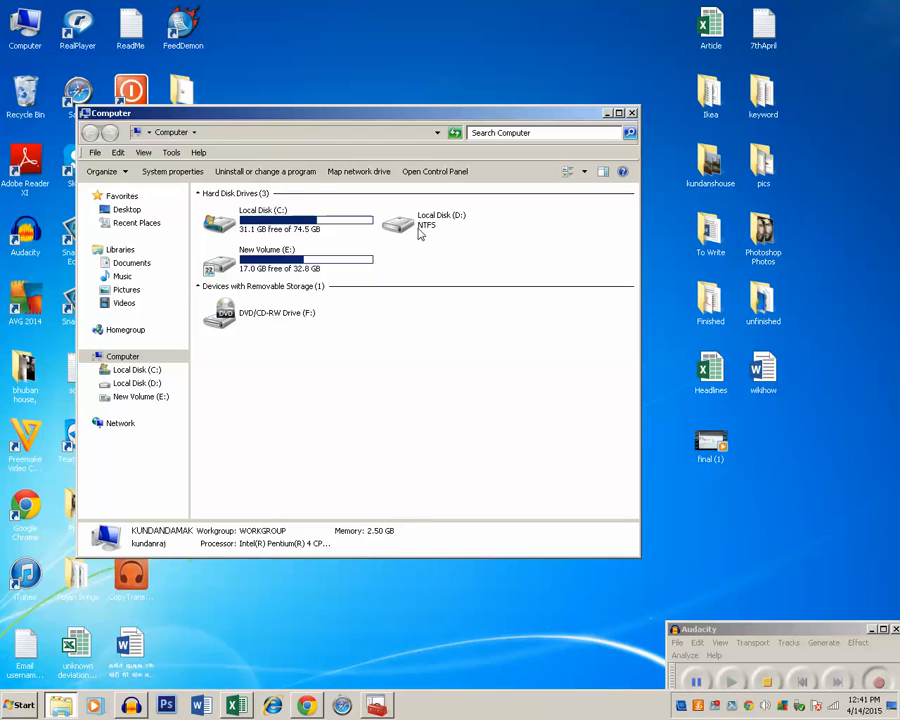
{"action": "double_click", "coordinate": [440, 220]}
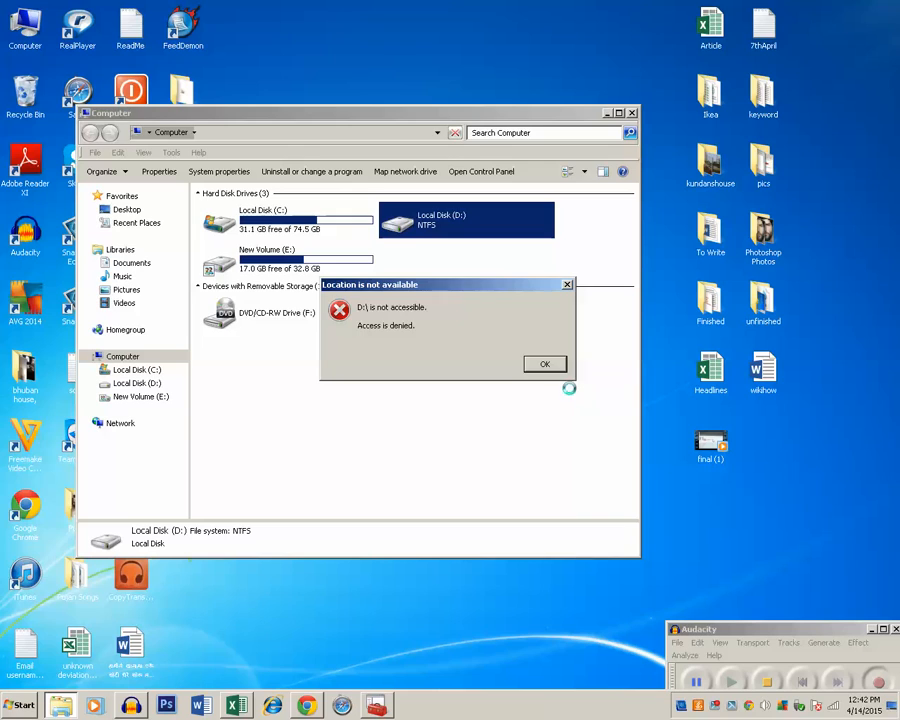
{"action": "left_click", "coordinate": [544, 364]}
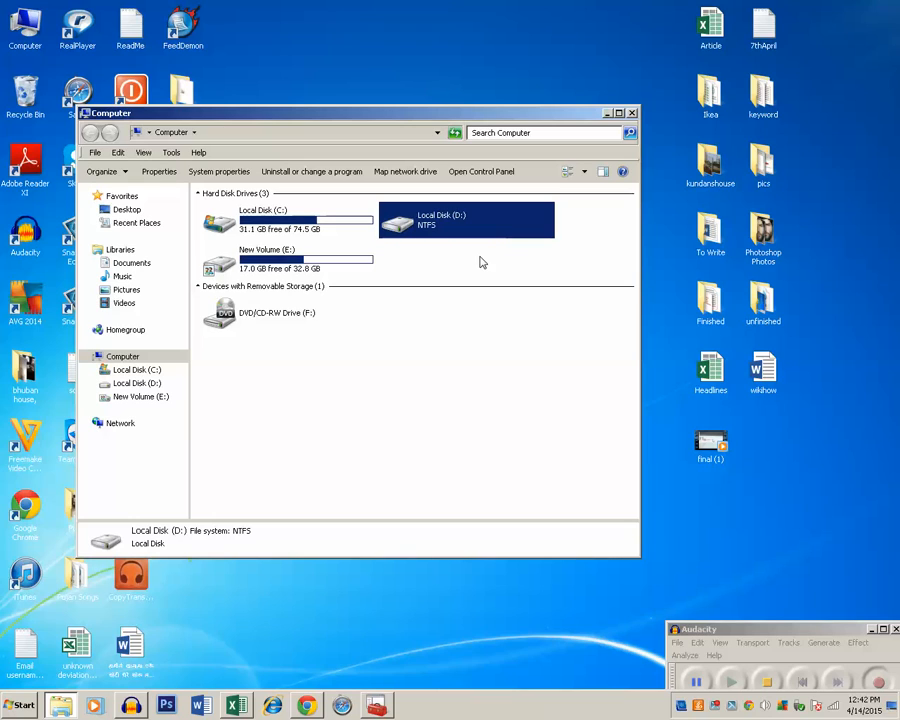
{"action": "mouse_move", "coordinate": [466, 276]}
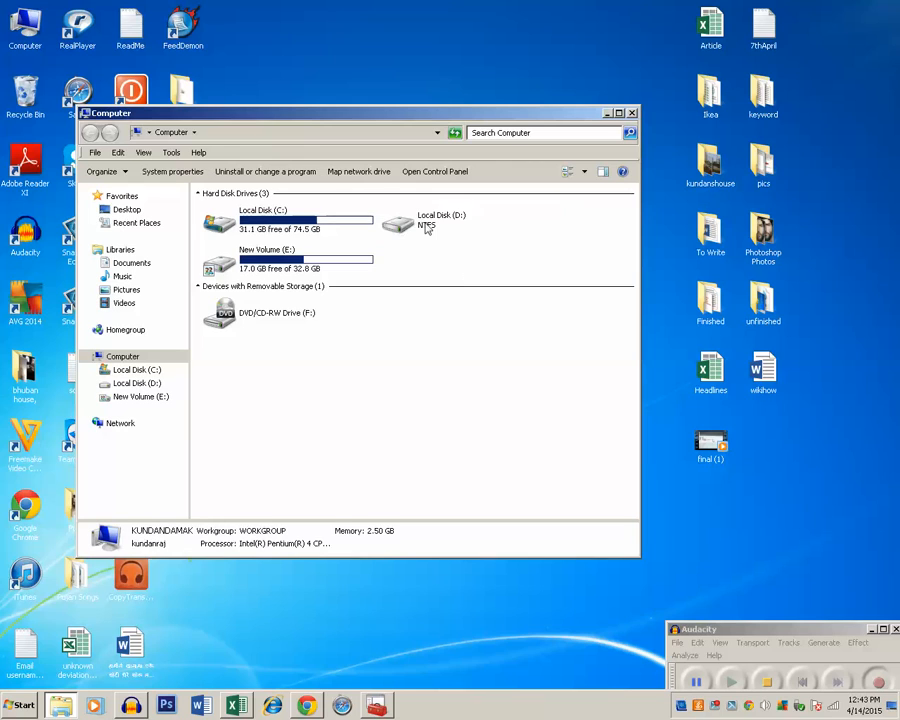
Step: Open Local Disk (D:) Properties, its Security tab and the Advanced security settings
{"action": "right_click", "coordinate": [440, 220]}
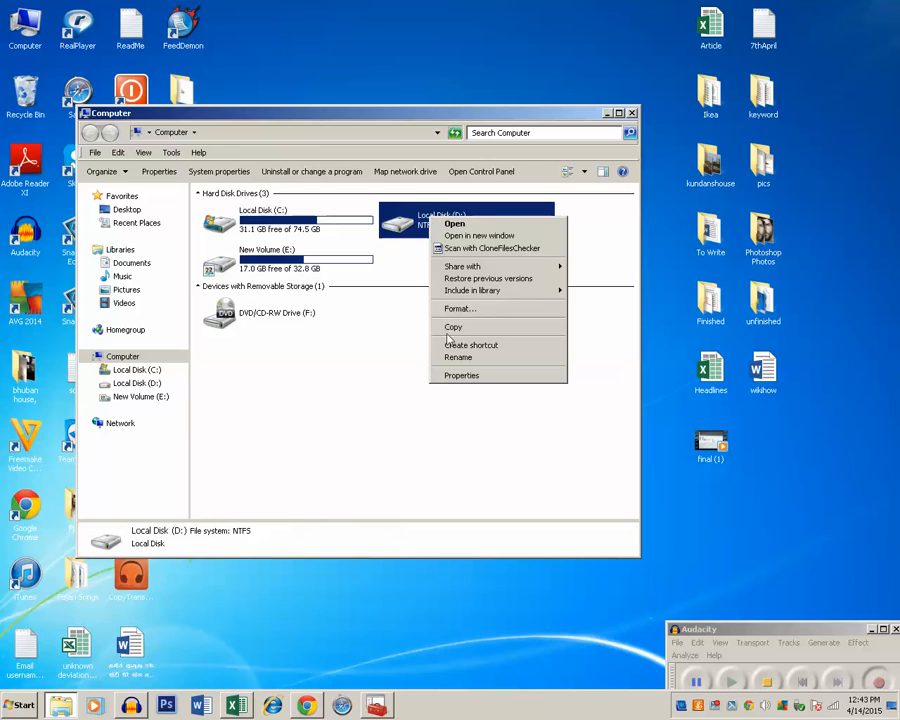
{"action": "left_click", "coordinate": [460, 376]}
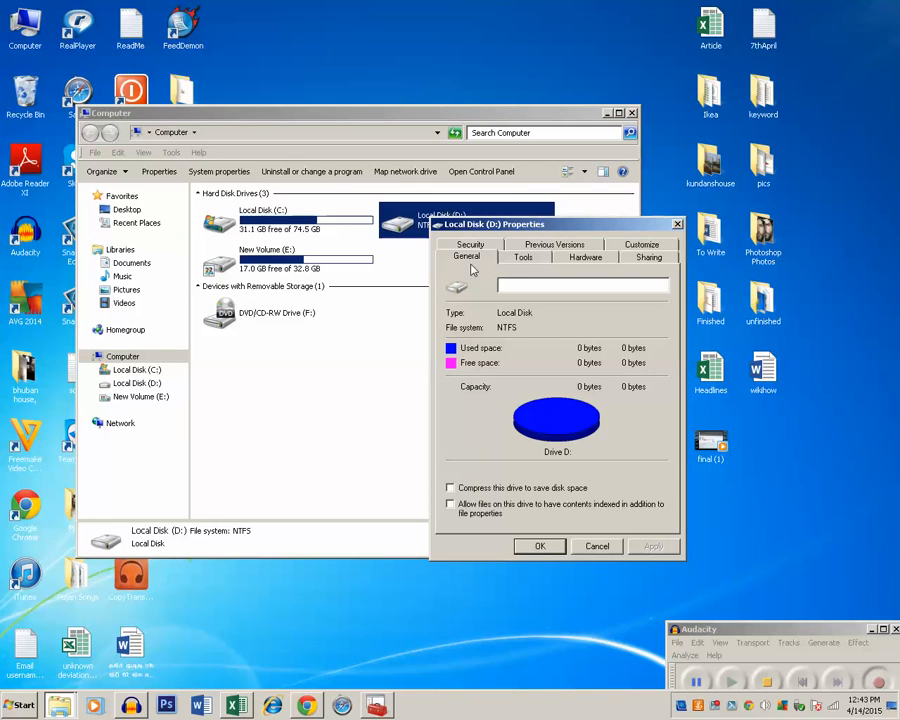
{"action": "left_click", "coordinate": [470, 256]}
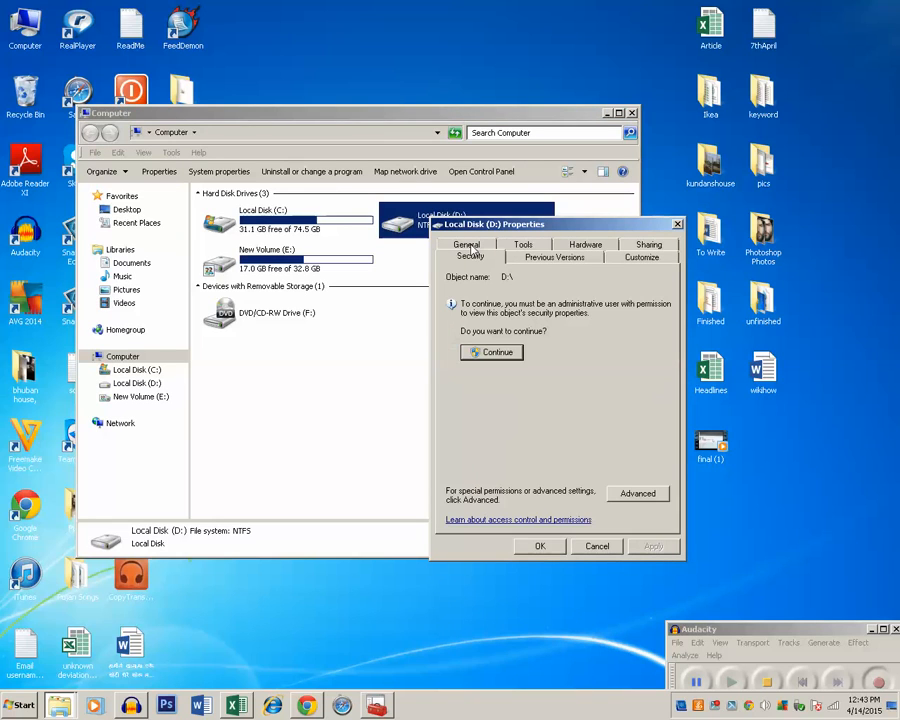
{"action": "mouse_move", "coordinate": [452, 496]}
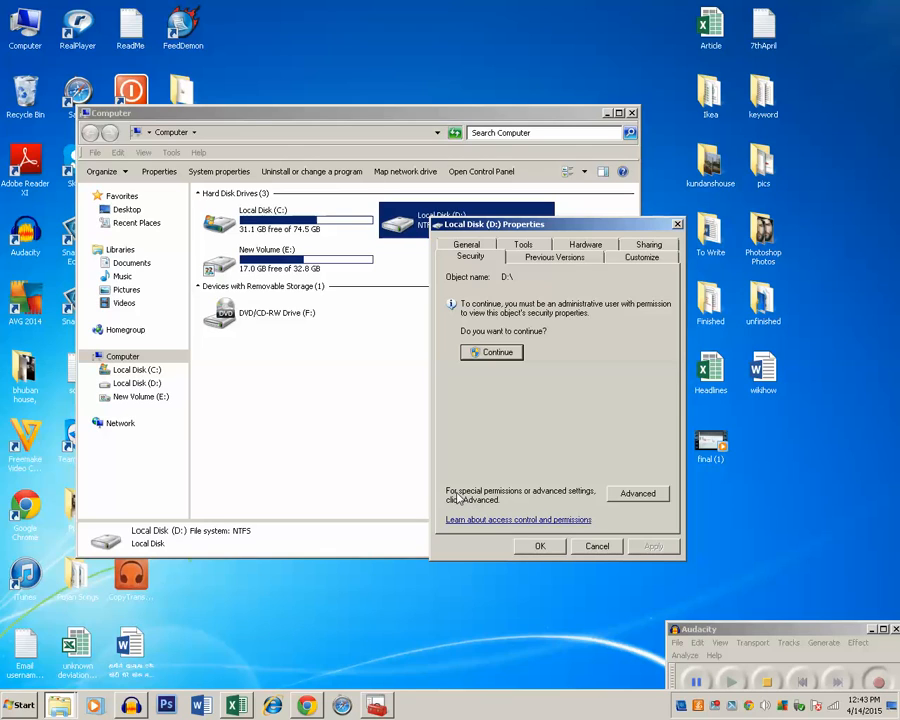
{"action": "mouse_move", "coordinate": [522, 504]}
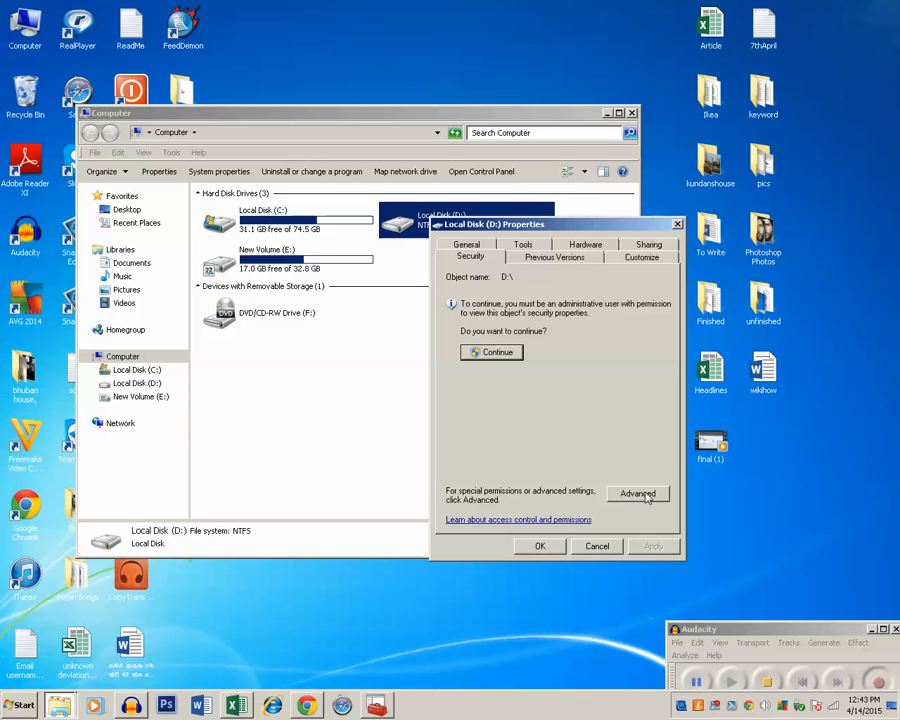
{"action": "left_click", "coordinate": [638, 492]}
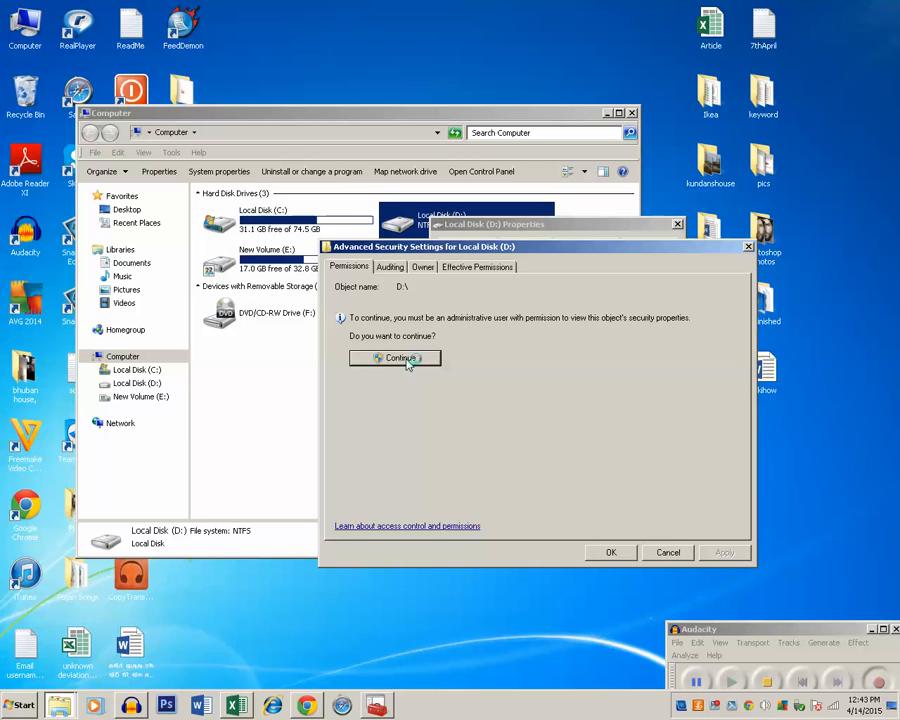
Step: Continue as administrator, edit the Deny Authenticated Users entry and clear all its denied permissions
{"action": "left_click", "coordinate": [396, 358]}
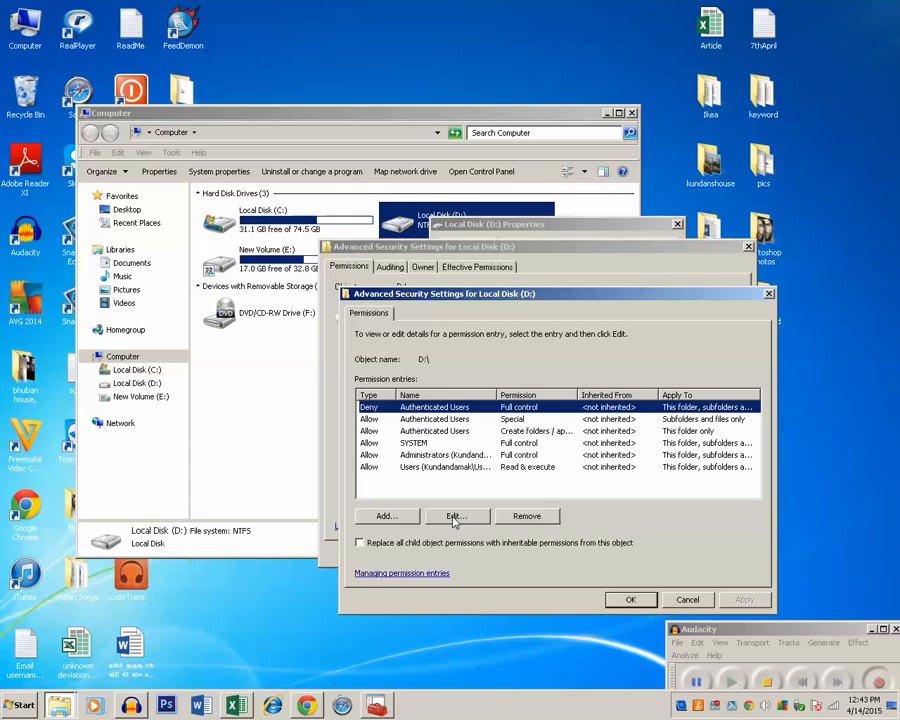
{"action": "left_click", "coordinate": [456, 516]}
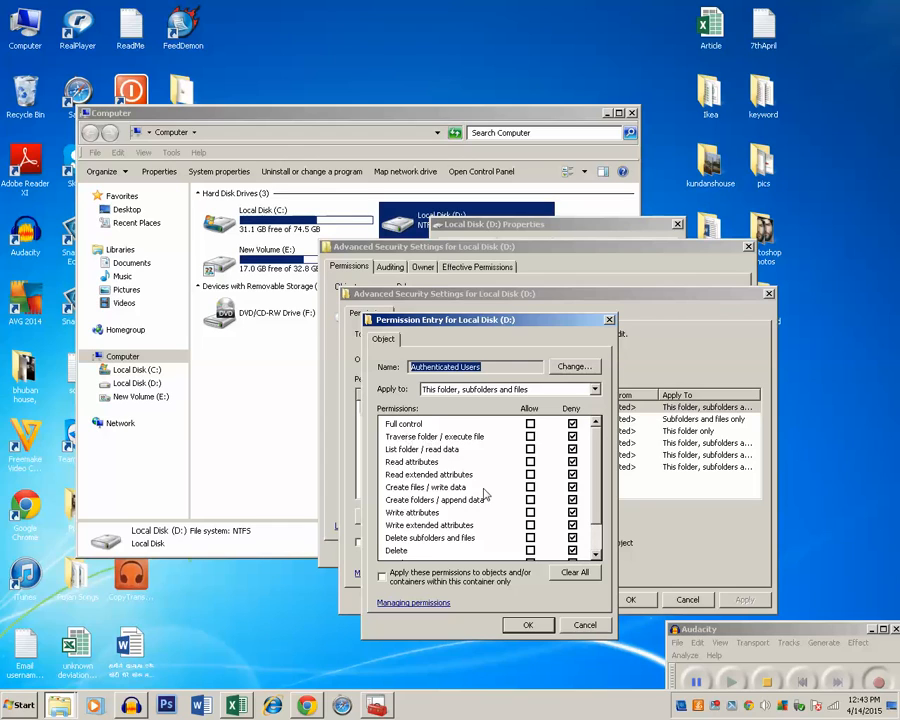
{"action": "mouse_move", "coordinate": [556, 464]}
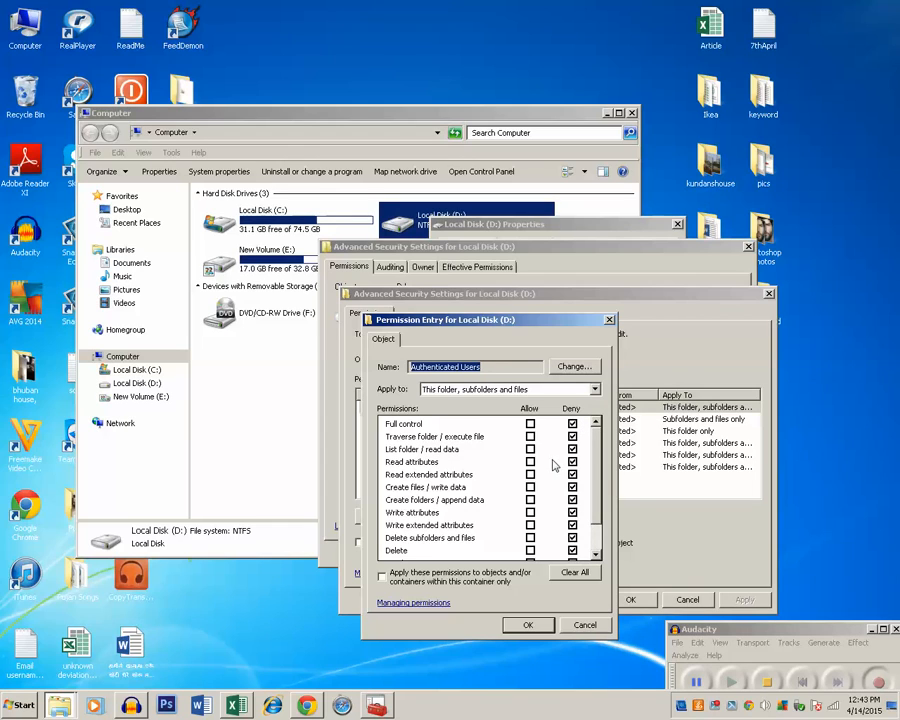
{"action": "left_click", "coordinate": [574, 572]}
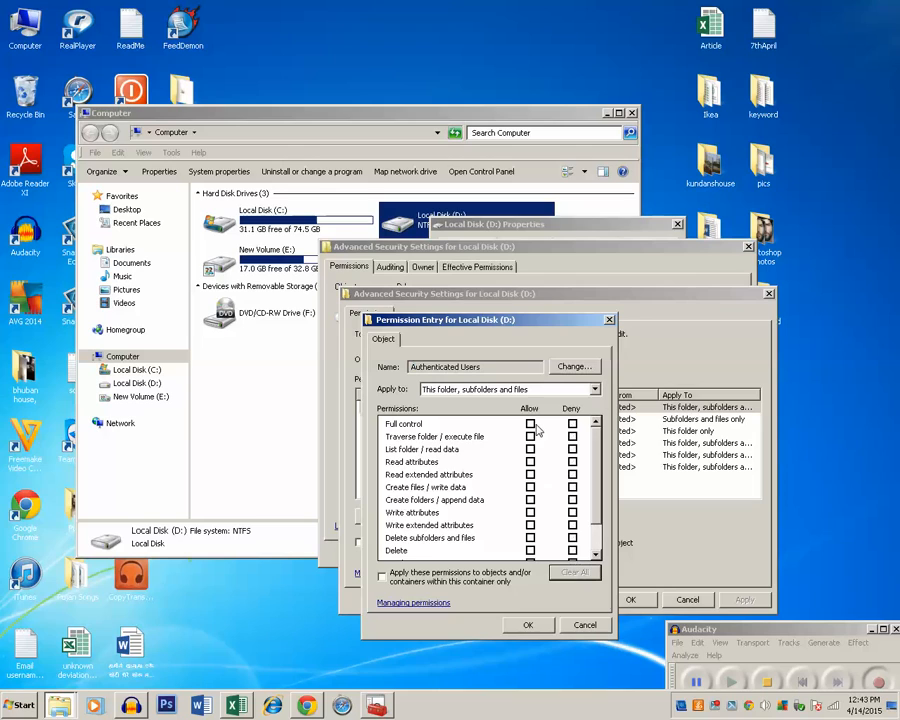
Step: Grant Authenticated Users Allow Full control on D: and apply it, continuing past the Boot and pagefile.sys errors
{"action": "left_click", "coordinate": [530, 424]}
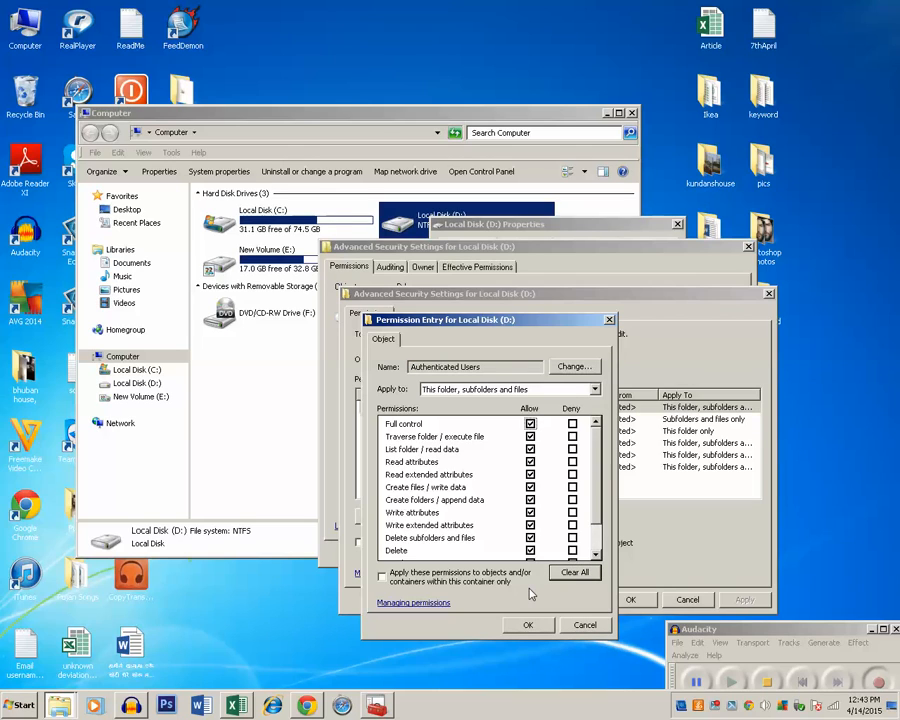
{"action": "mouse_move", "coordinate": [548, 488]}
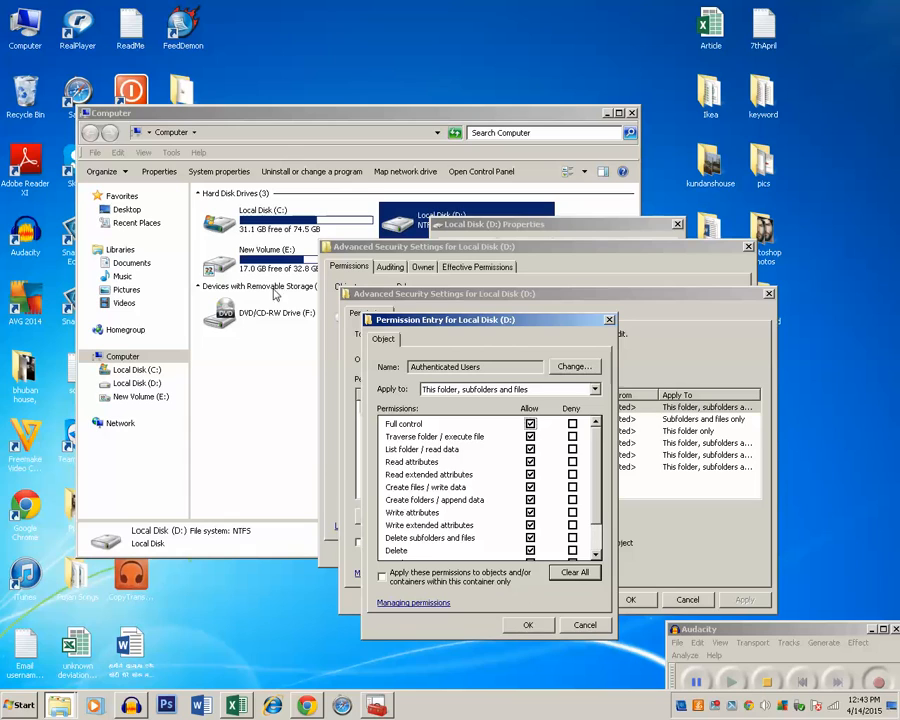
{"action": "left_click", "coordinate": [528, 624]}
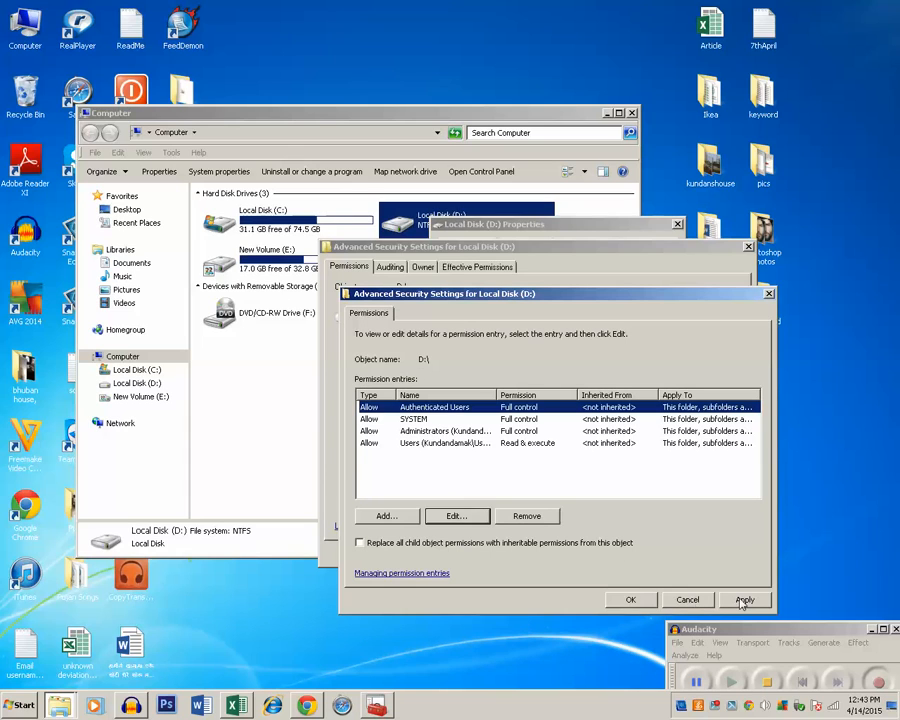
{"action": "left_click", "coordinate": [744, 600]}
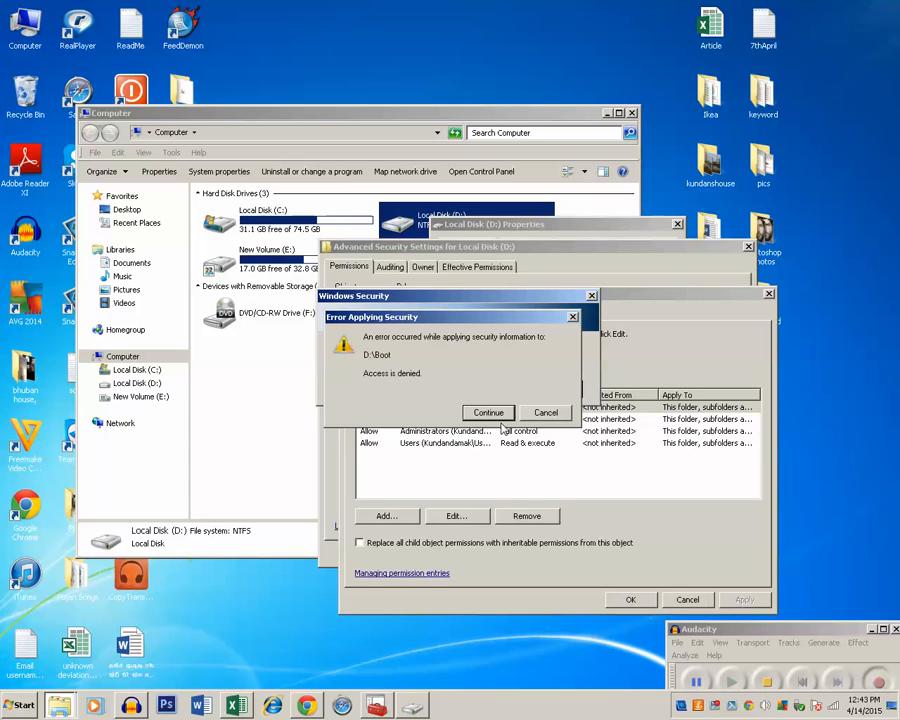
{"action": "left_click", "coordinate": [488, 412]}
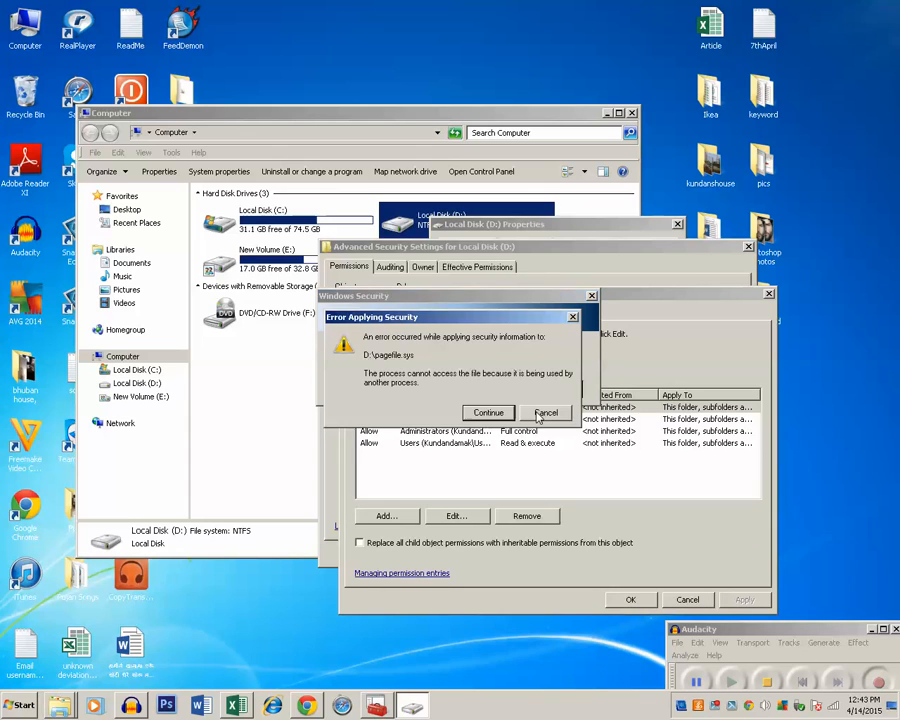
{"action": "left_click", "coordinate": [546, 412]}
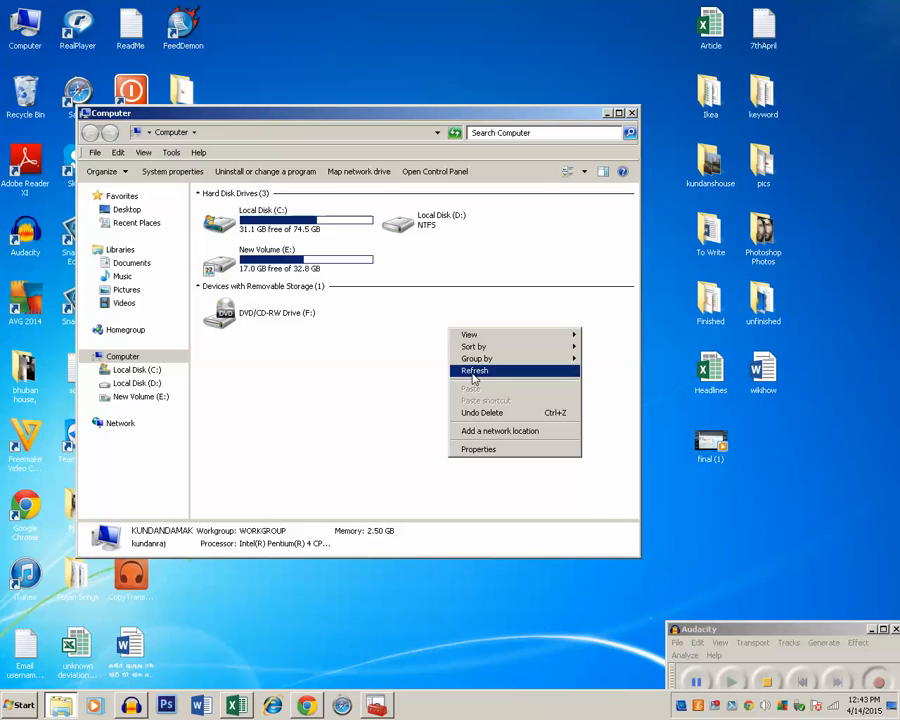
Step: Refresh the Computer listing so Local Disk D shows 21.6 GB free of 30.0 GB
{"action": "left_click", "coordinate": [476, 370]}
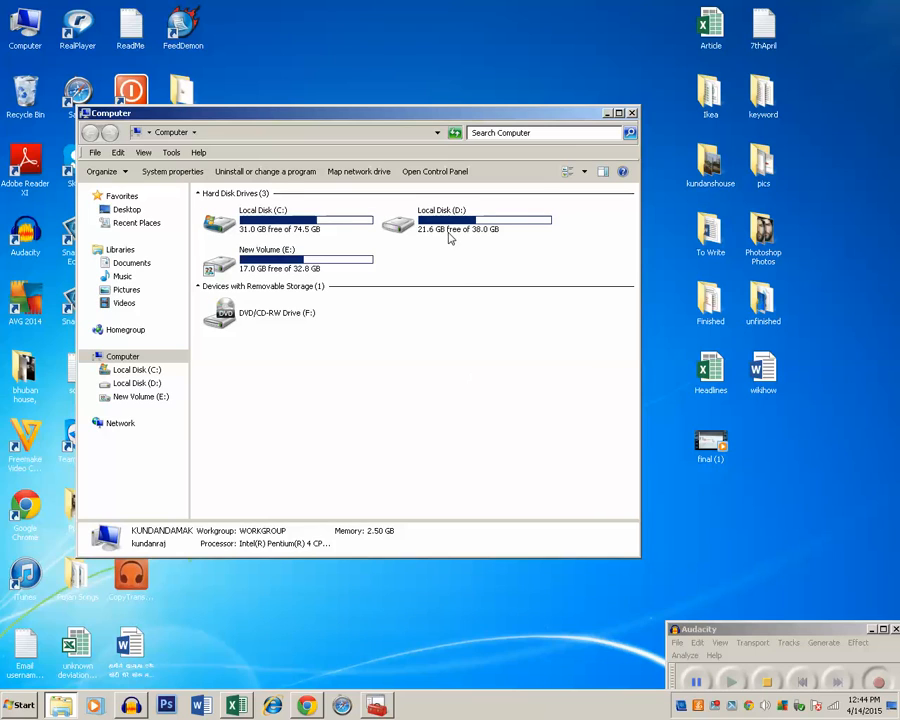
{"action": "mouse_move", "coordinate": [450, 228]}
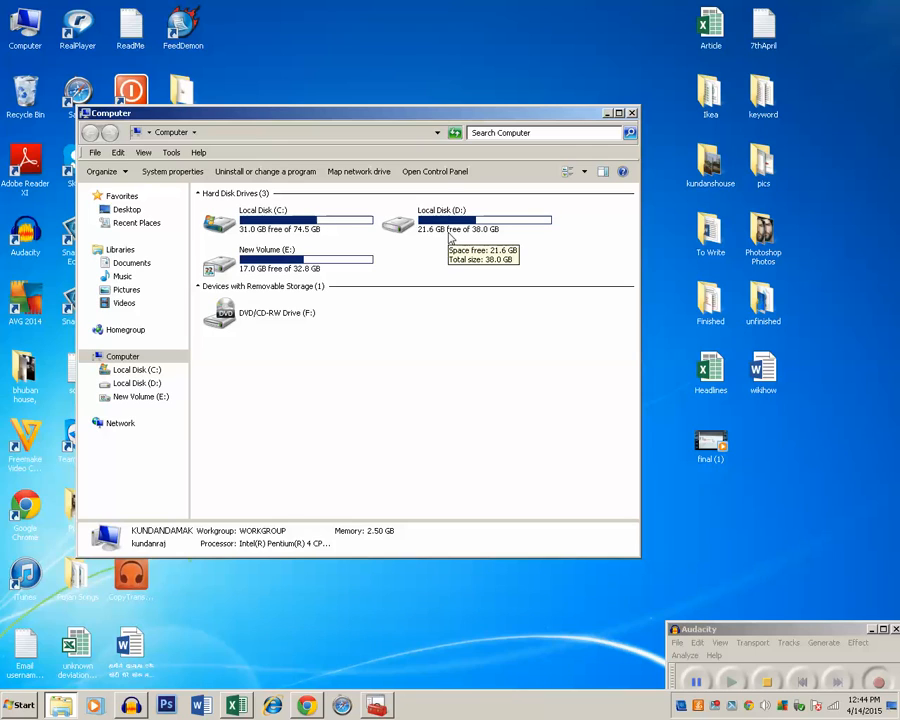
{"action": "mouse_move", "coordinate": [466, 228]}
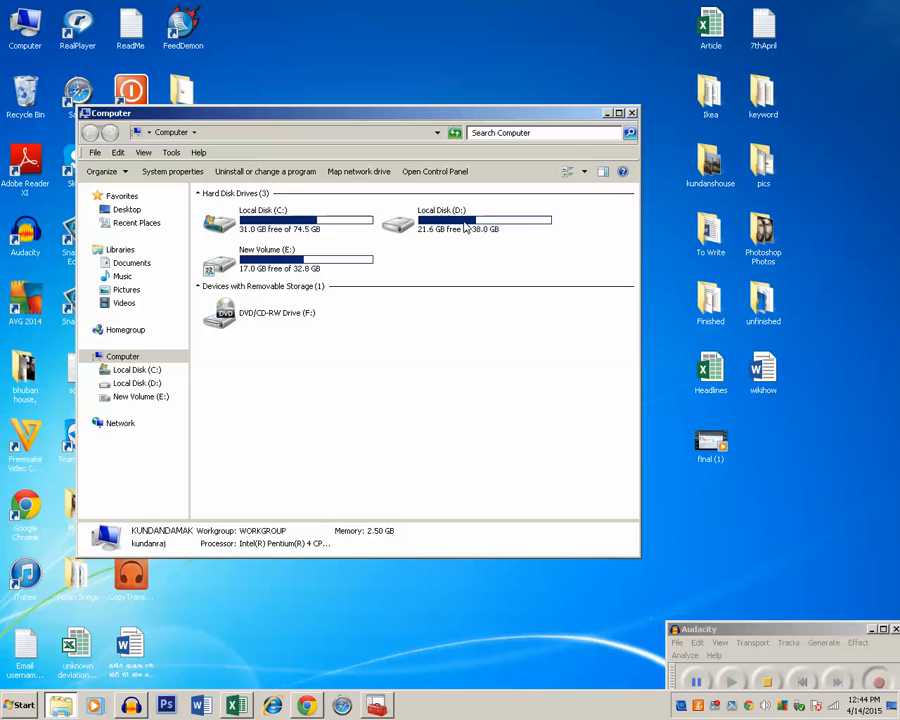
Step: Open Local Disk (D:) to view its five folders, then close the window to the desktop
{"action": "double_click", "coordinate": [440, 220]}
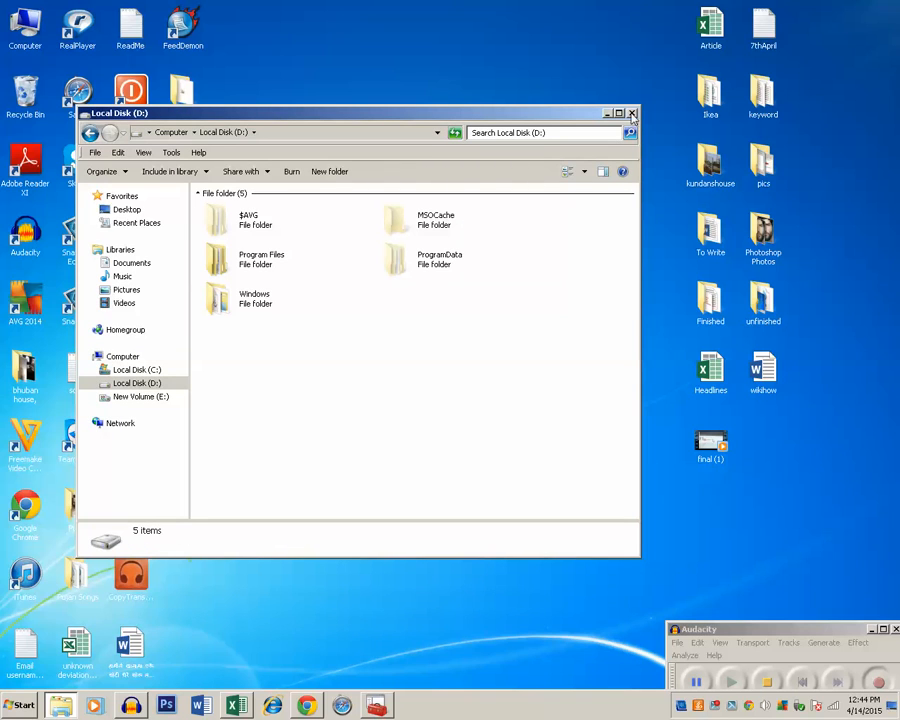
{"action": "left_click", "coordinate": [632, 112]}
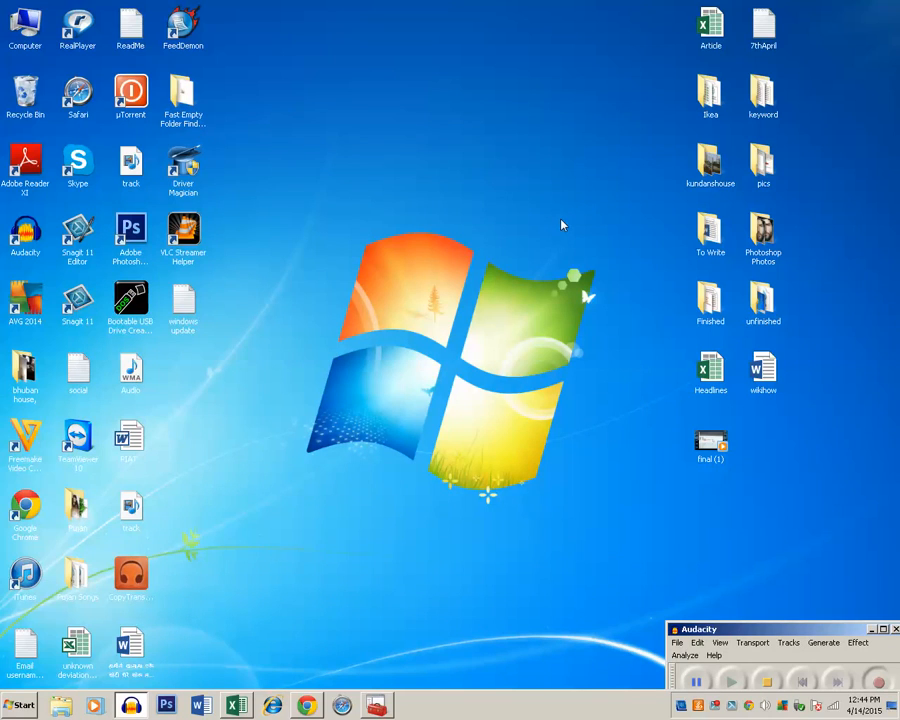